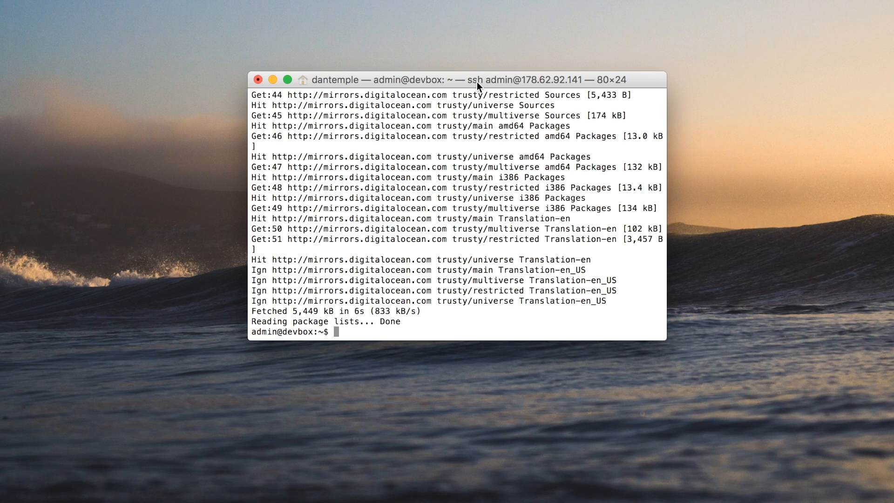
- Run sudo nano /etc/apt/sources.list to edit the APT sources with admin rights
text(sud)
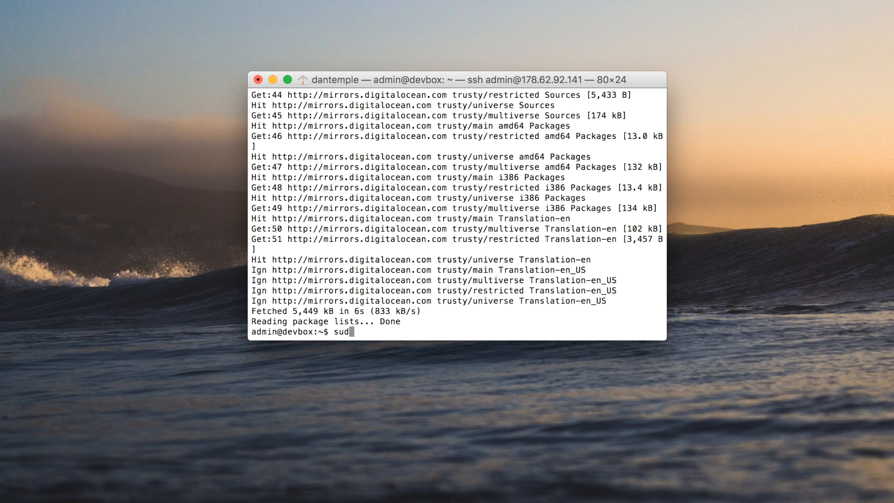
text(o nan)
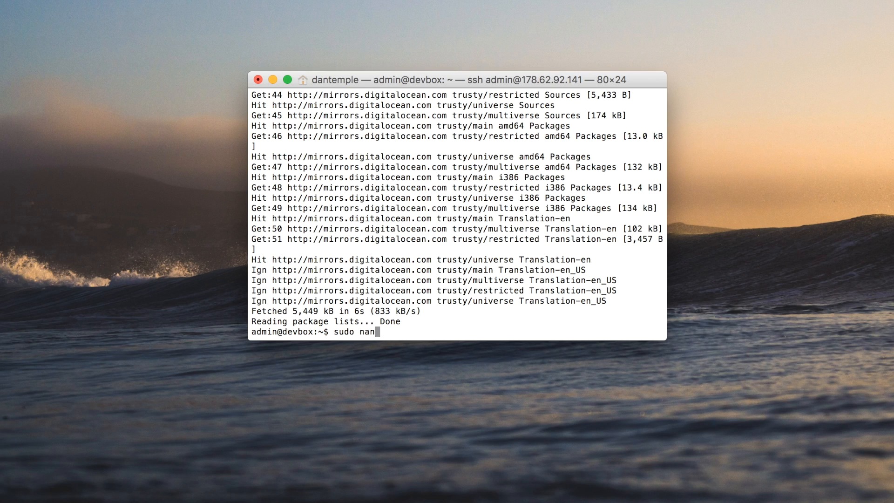
text(o /ee)
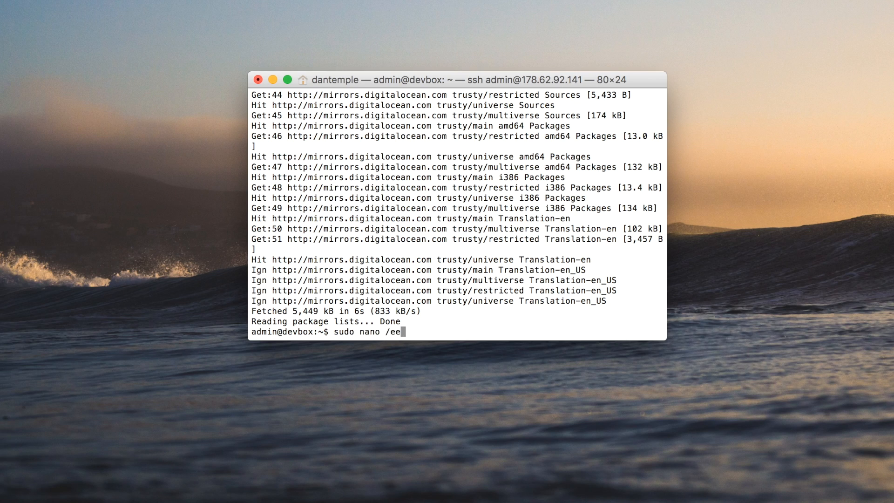
text(tc/)
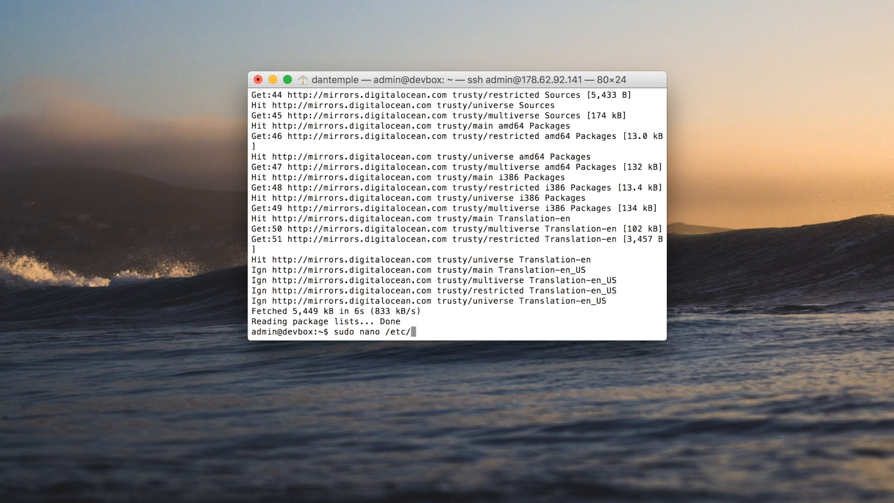
text(ap)
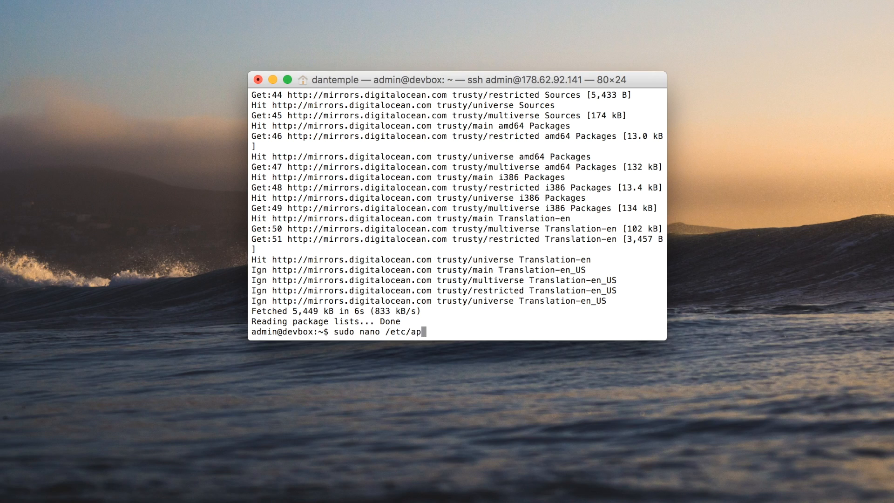
text(t/)
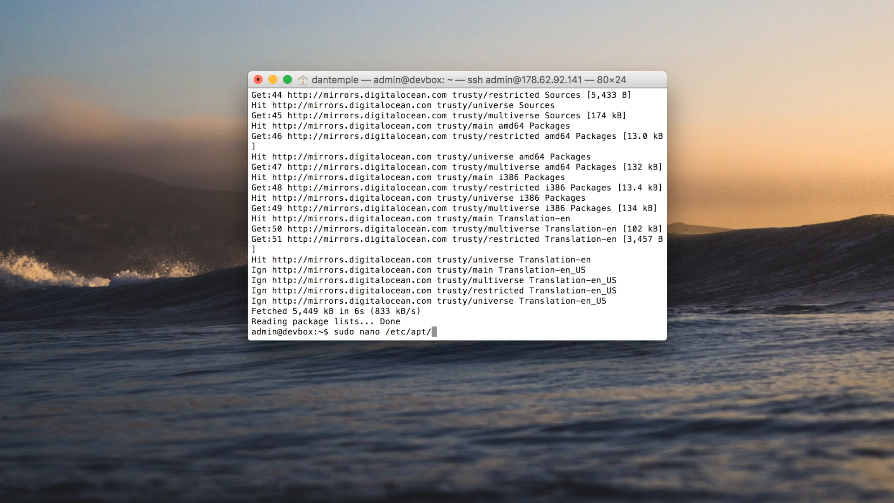
text(sources.list)
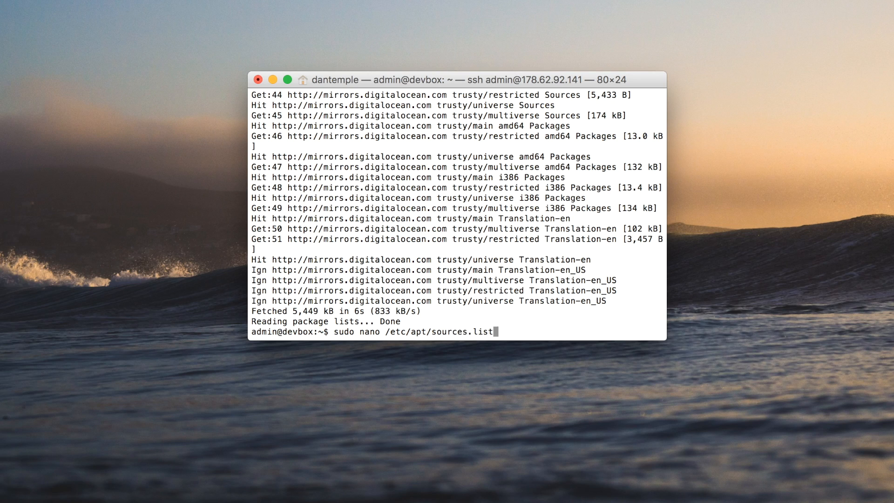
key(Return)
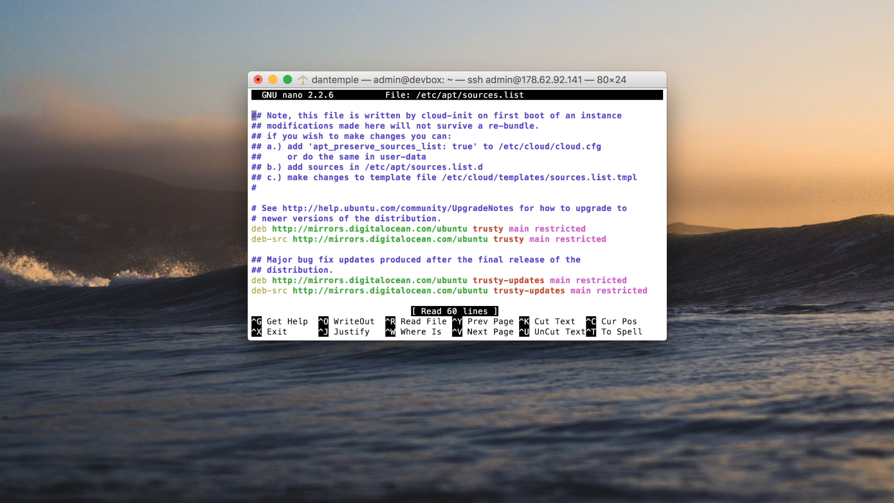
key(ctrl+w)
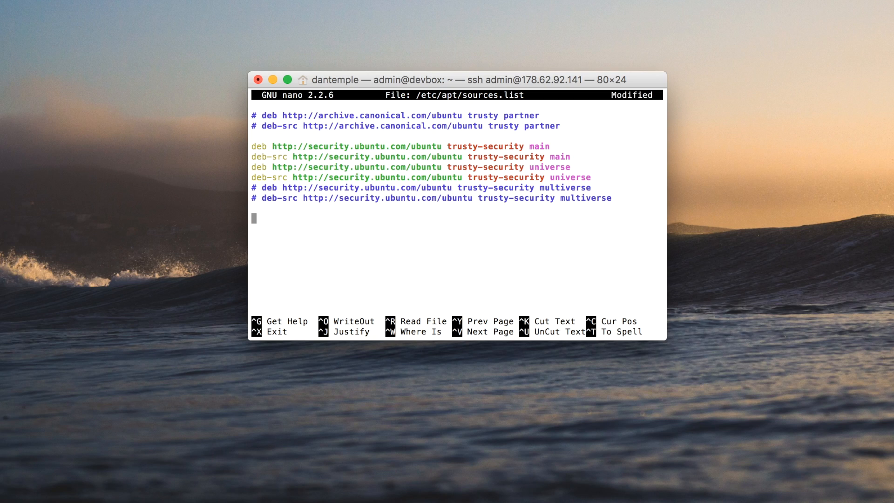
text(deb)
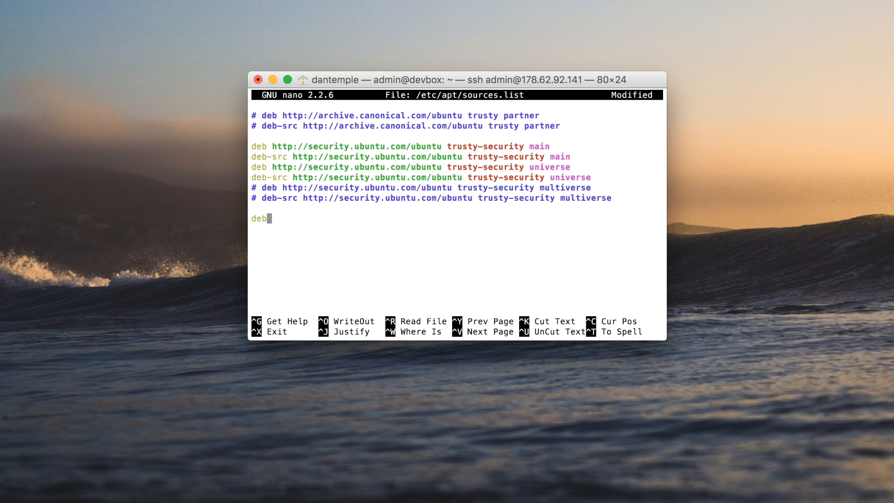
key(Backspace)
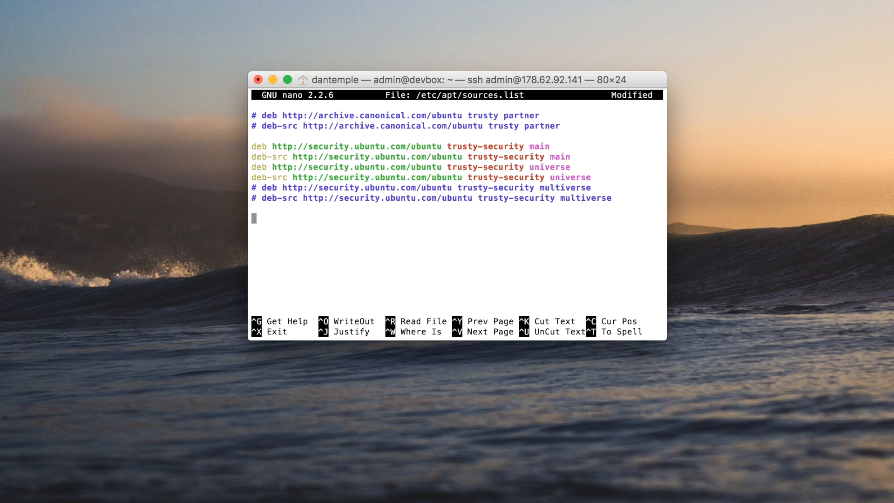
text(deb)
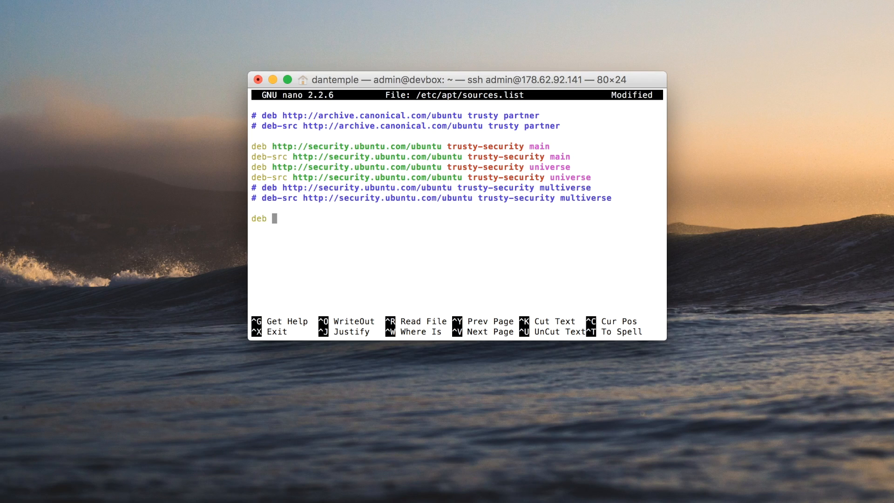
text(http:)
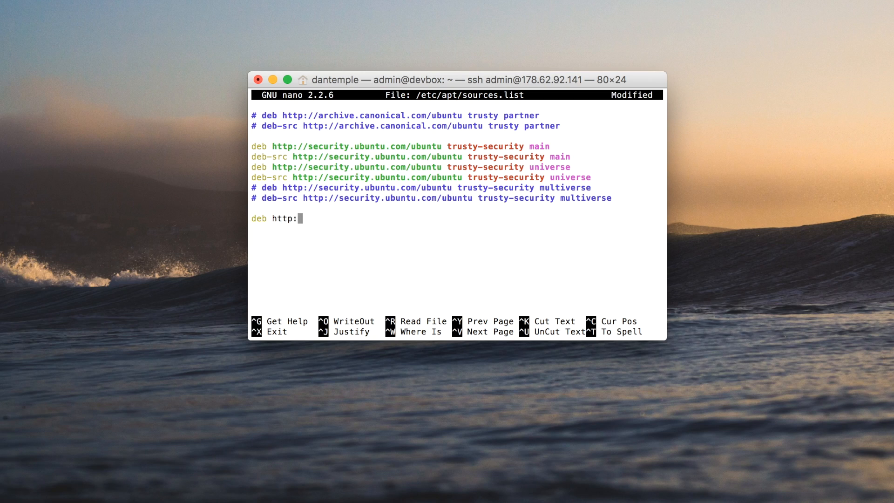
text(//do)
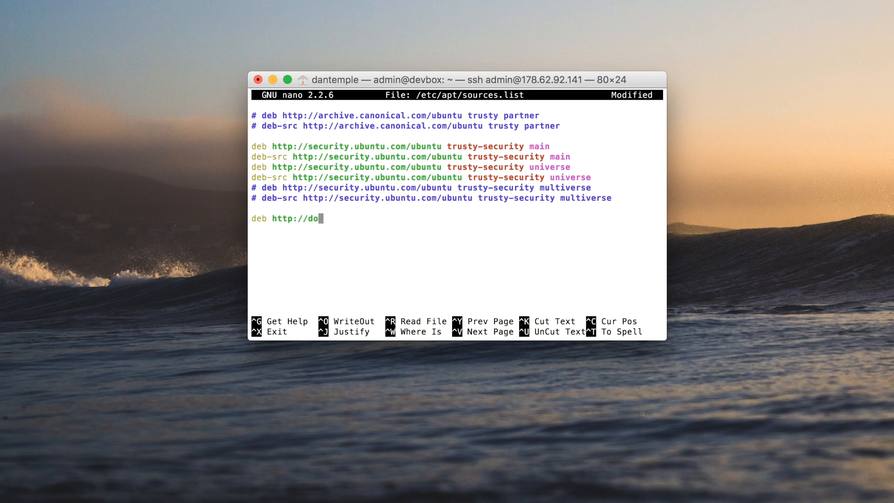
text(wnload.webmi)
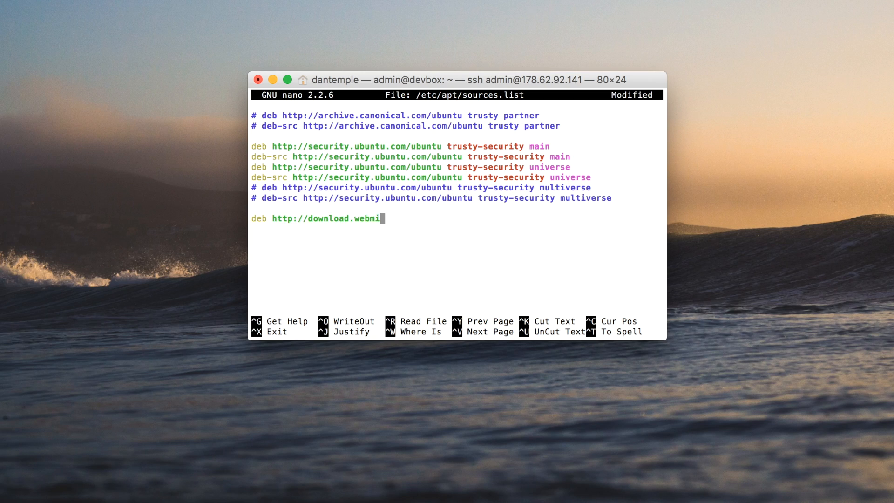
text(n.com/)
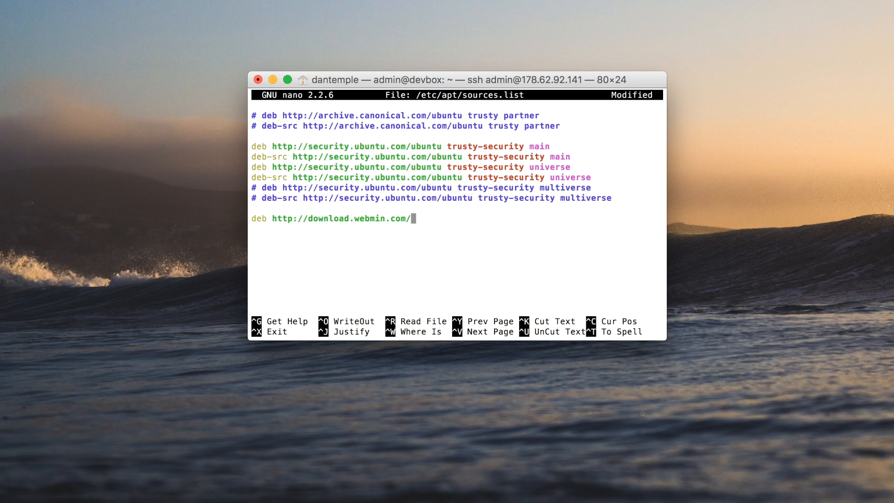
text(download/r)
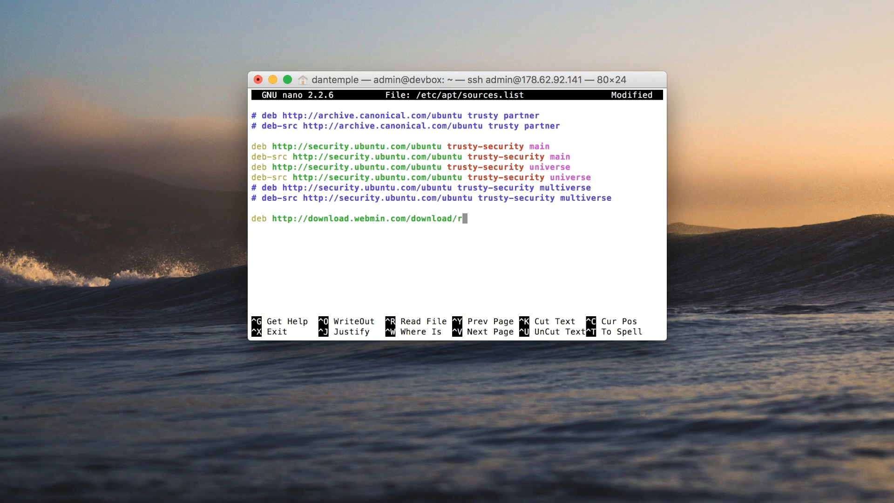
text(epository)
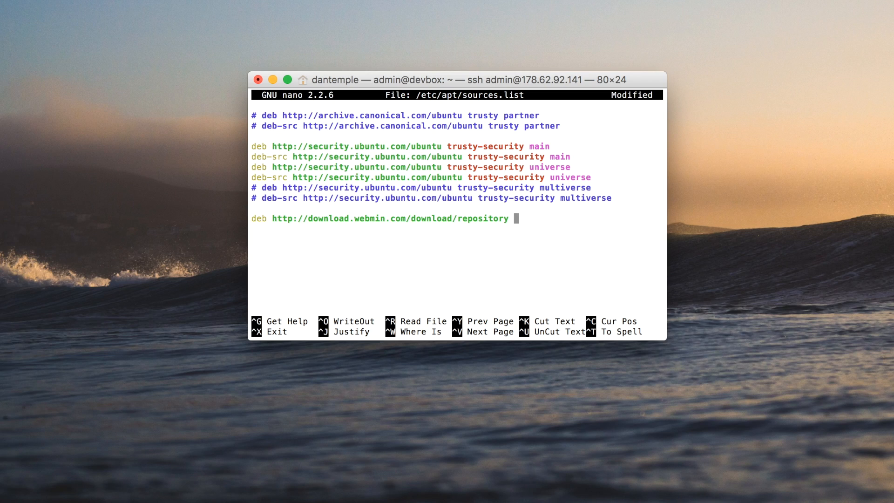
text(sarge contrib)
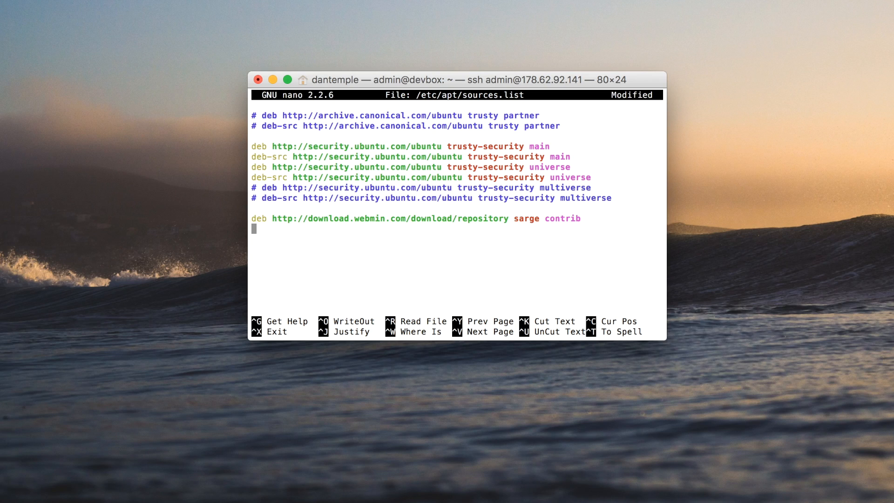
text(deb htt)
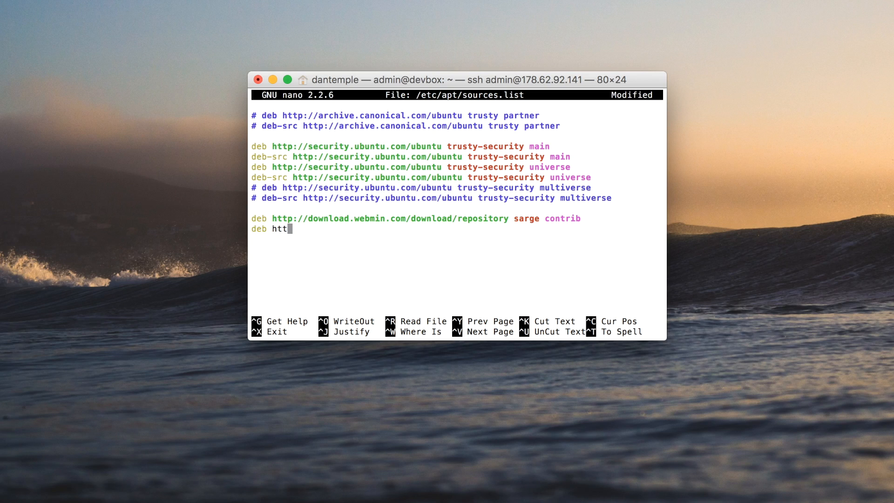
text(p://)
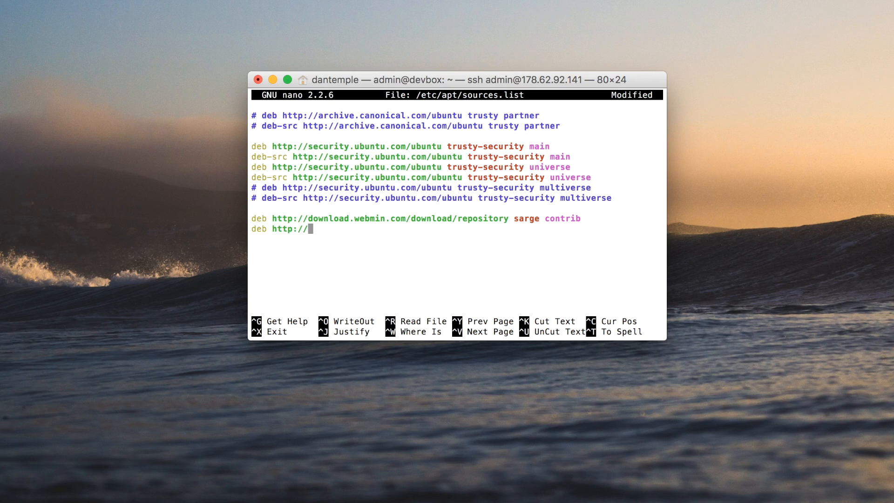
text(webmin.mir)
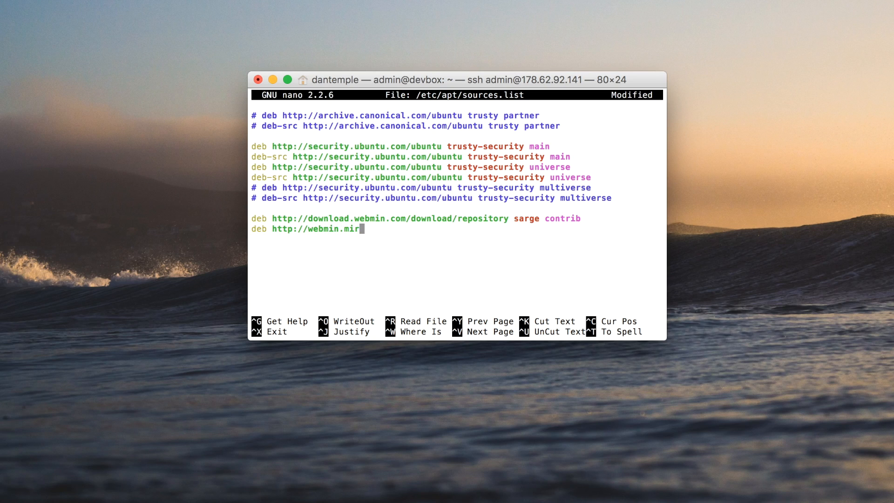
text(ror.)
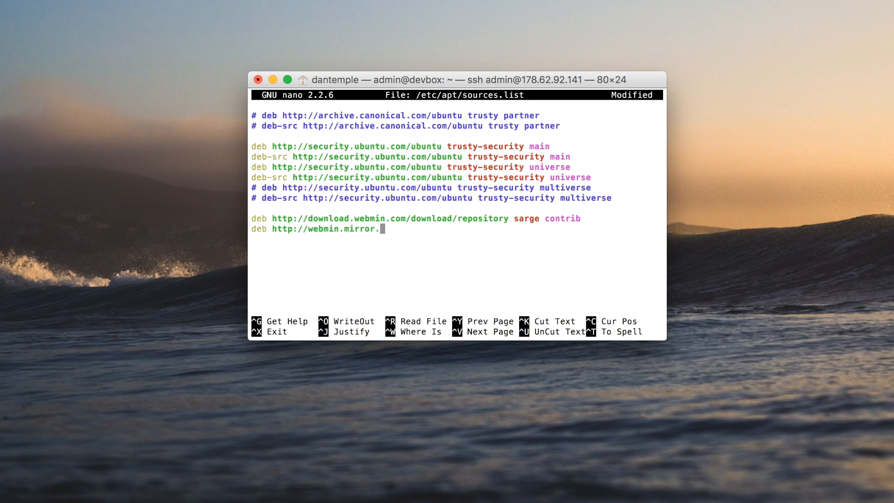
text(somer)
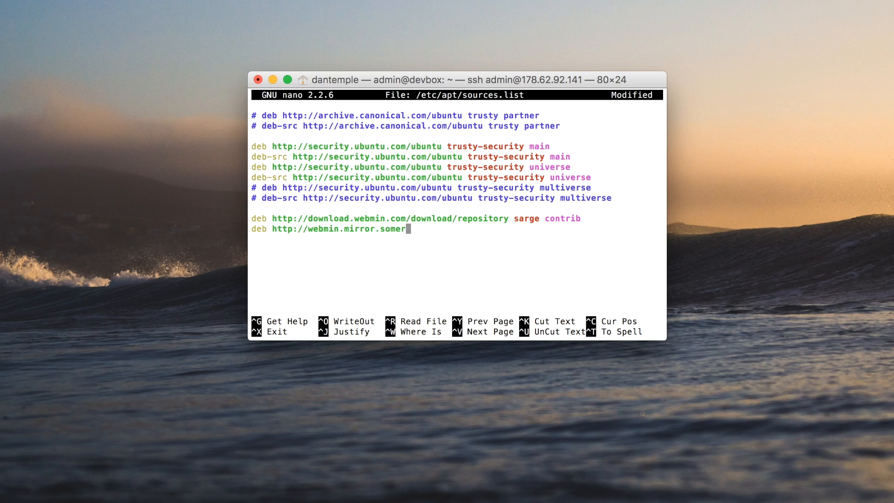
text(set)
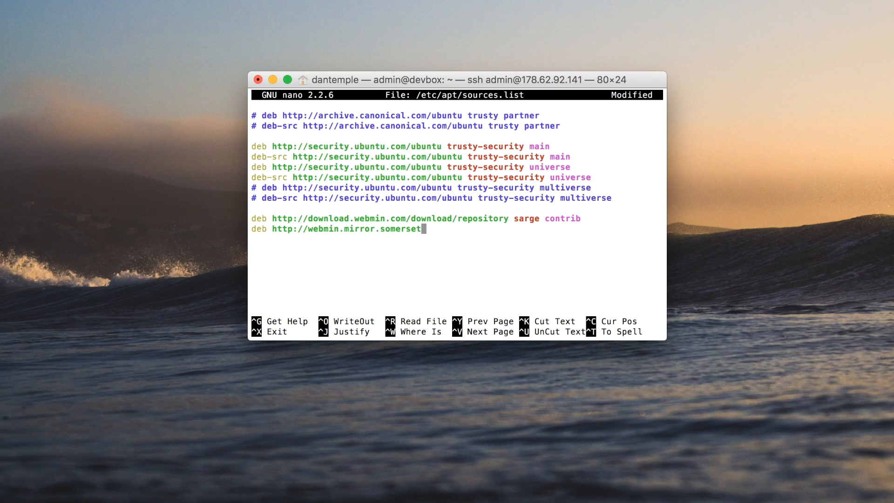
text(techsolutions.co.uk)
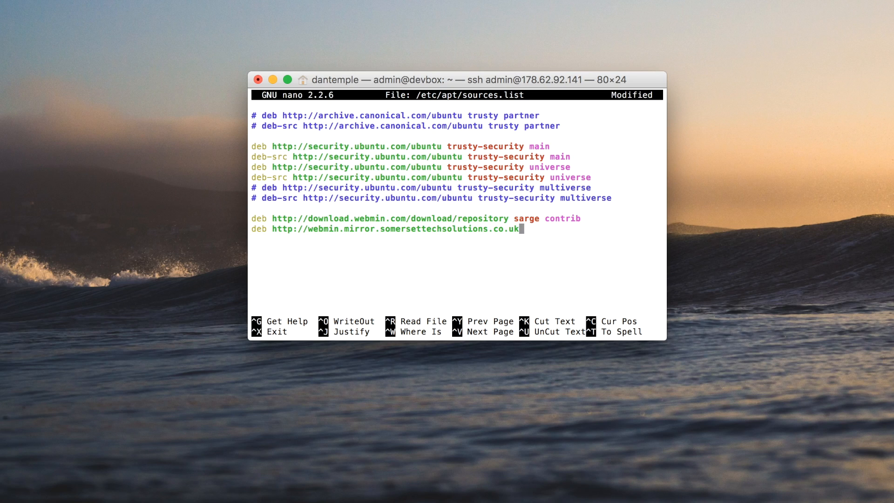
text(/repo)
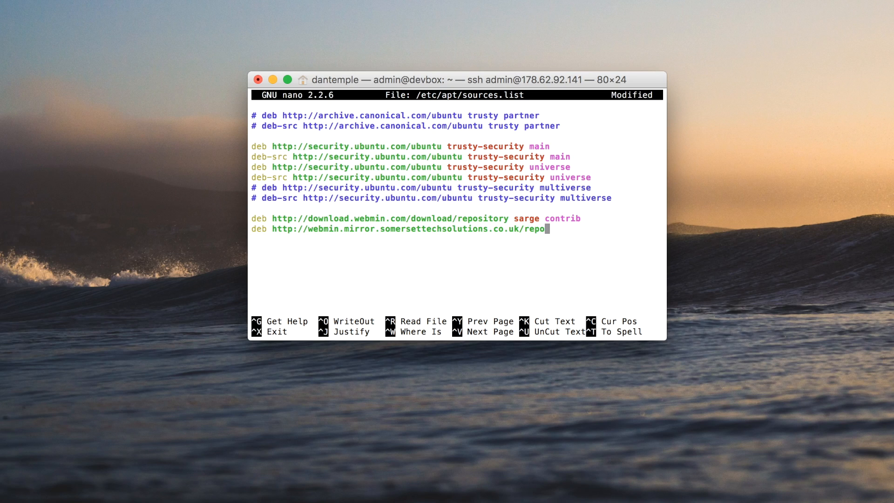
text(sitory sarge)
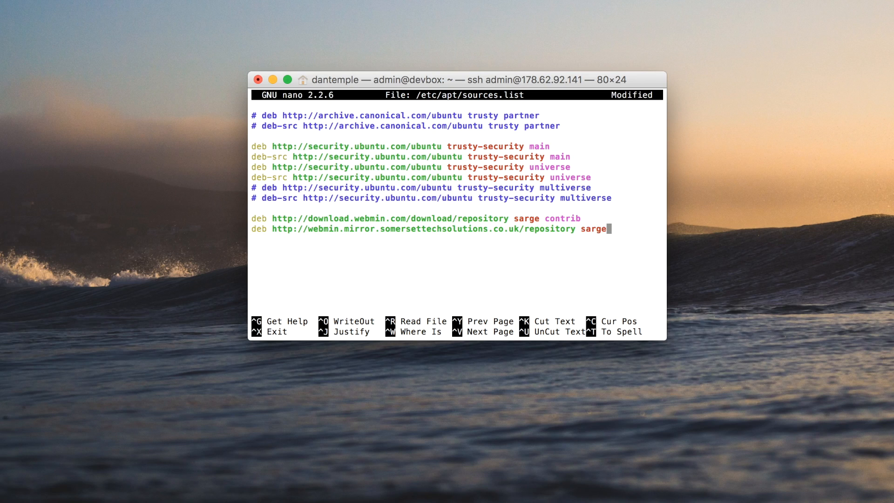
text(contri)
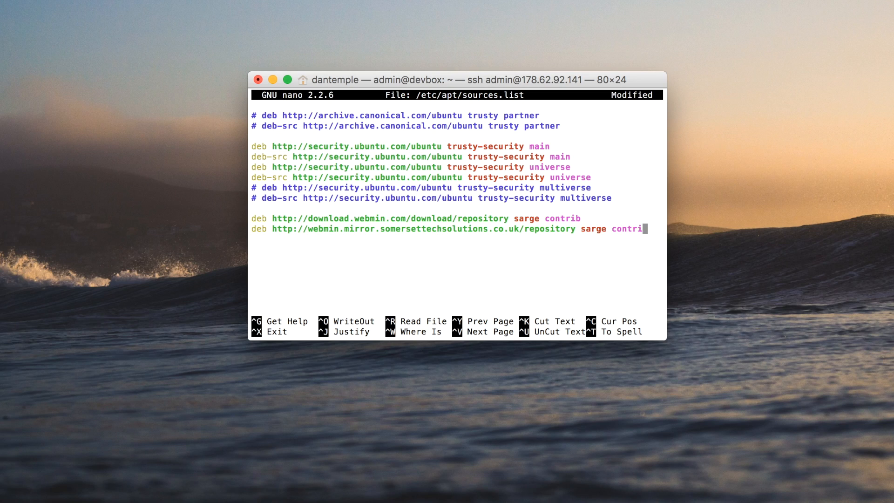
text(b)
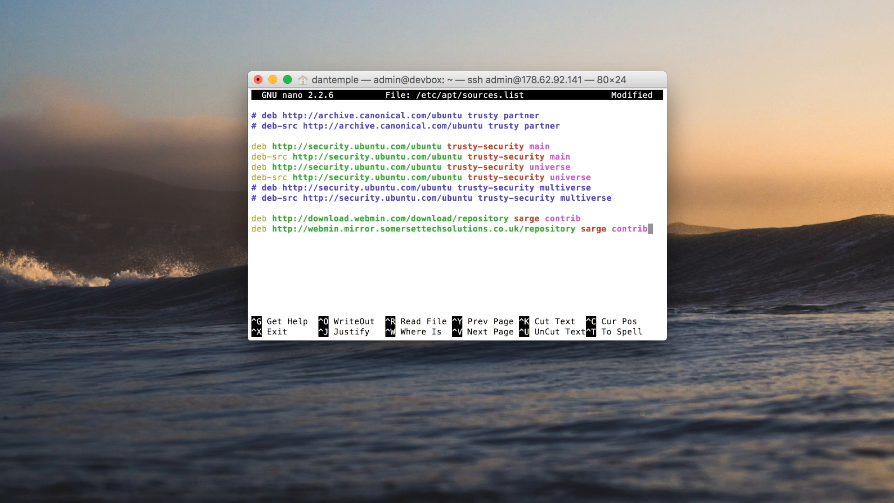
- Save the modified buffer to /etc/apt/sources.list and exit nano
key(ctrl+x)
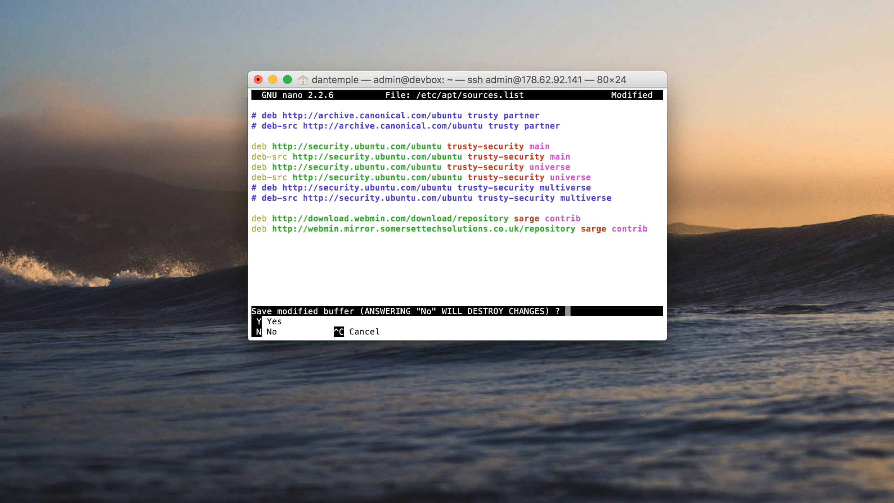
key(y)
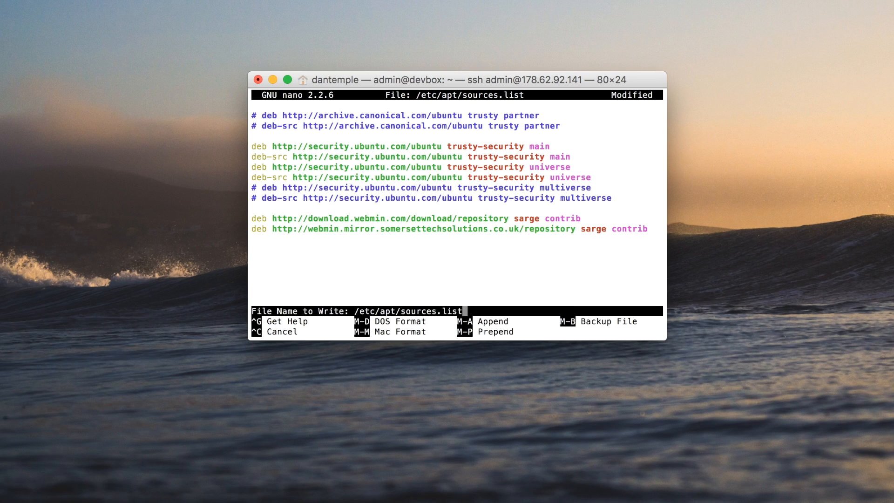
key(Return)
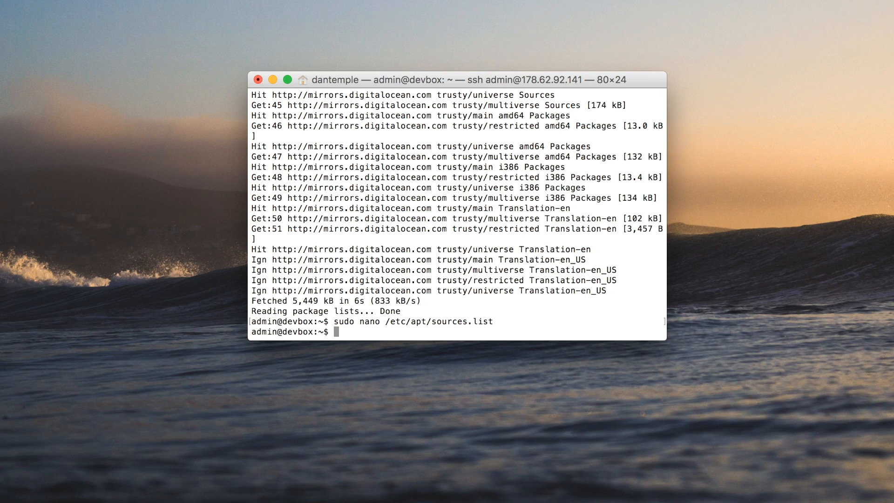
text(wget)
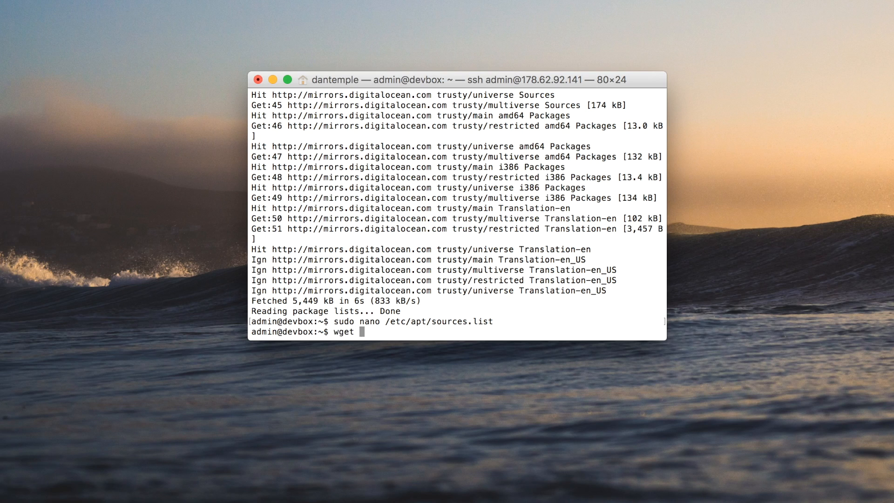
text(-)
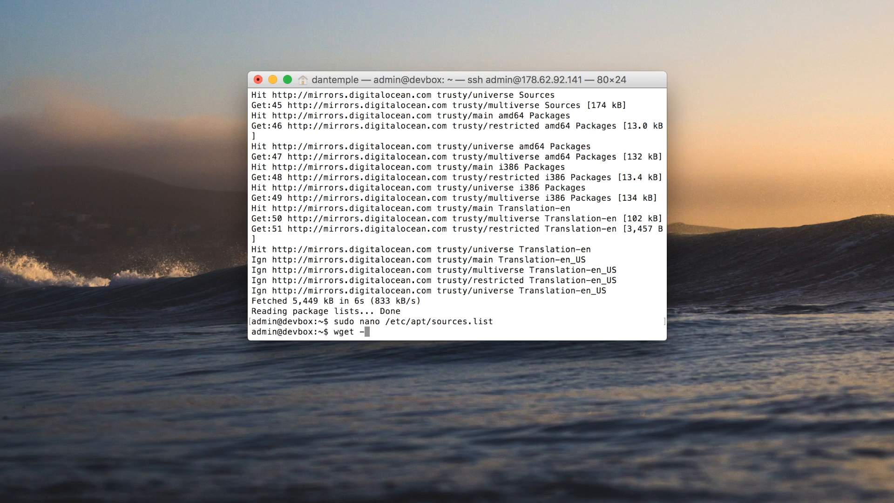
text(q)
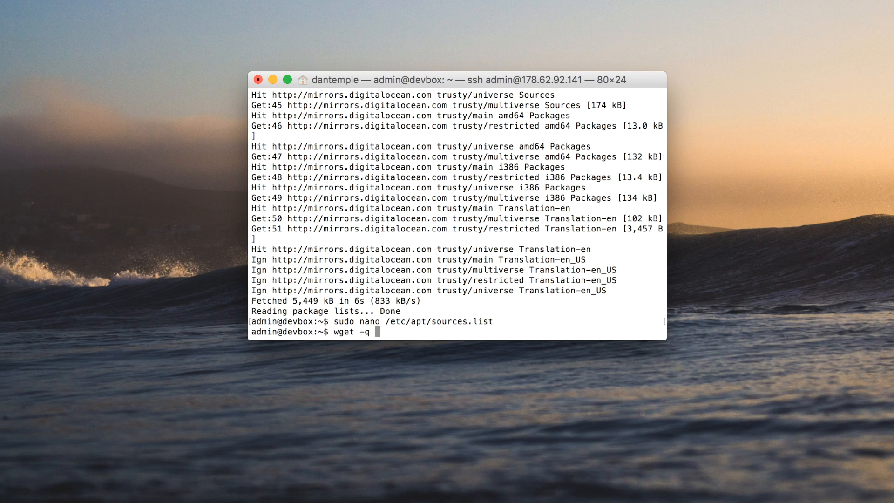
text(http://)
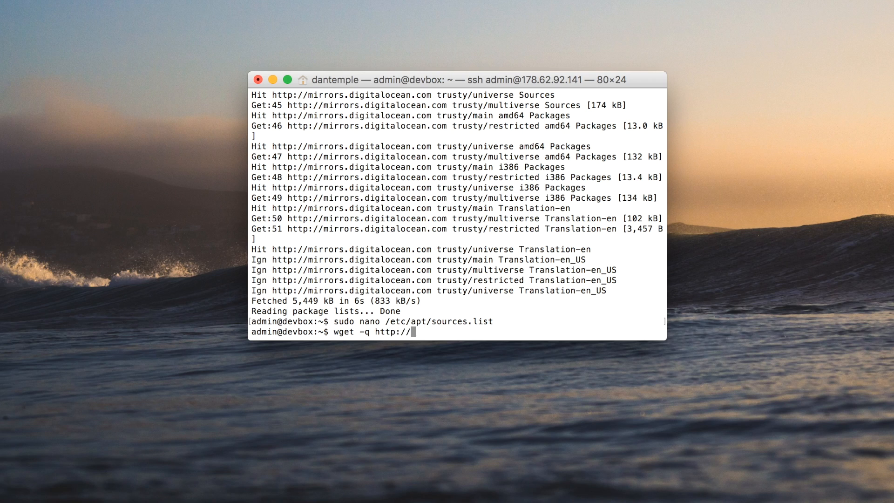
text(www.w)
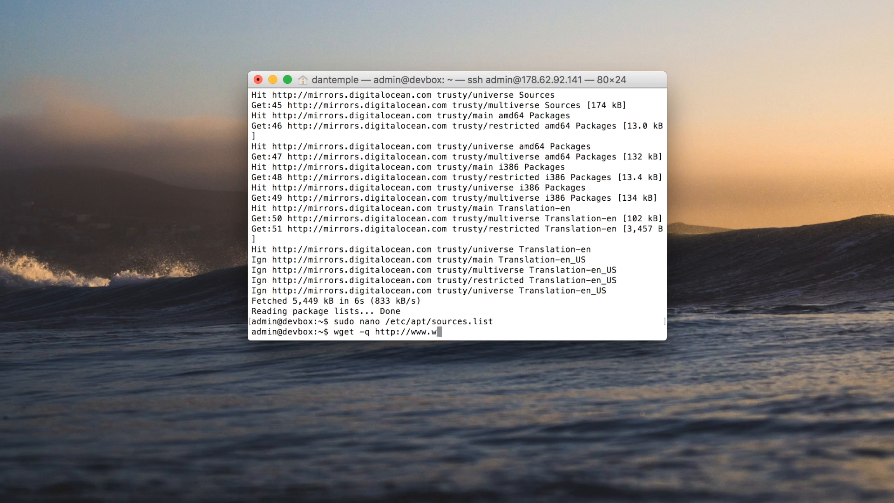
text(ebmin.cm)
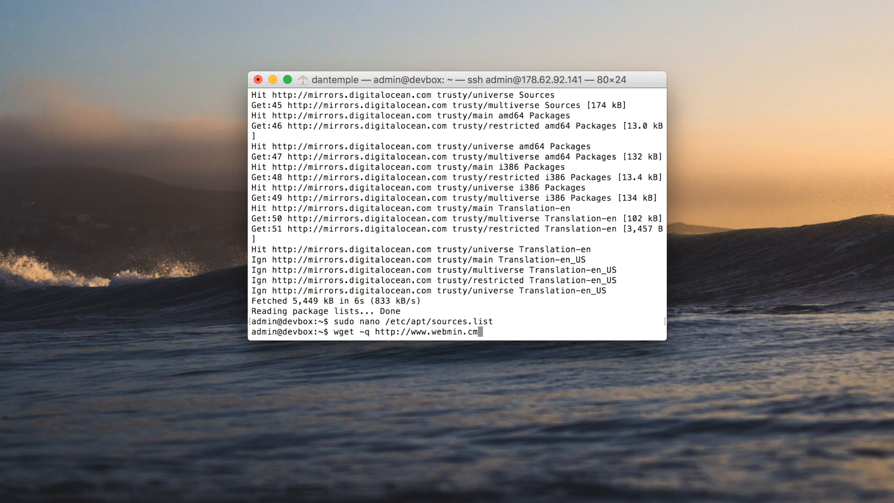
text(om)
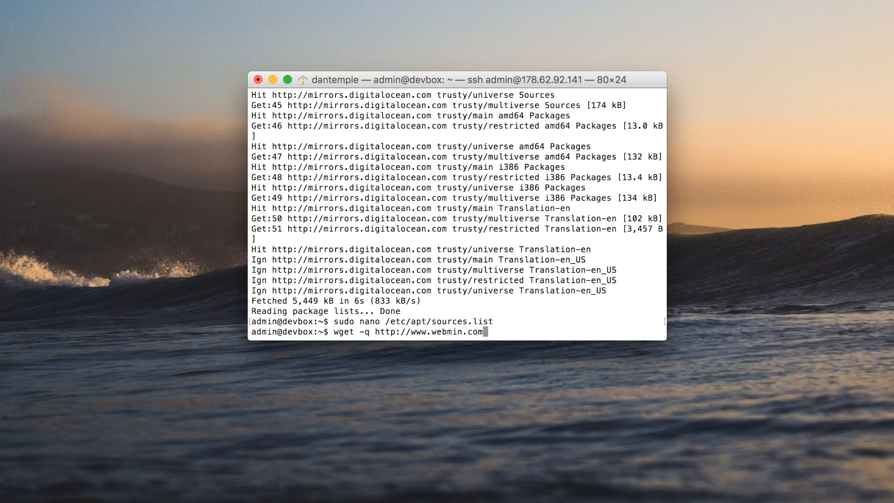
text(jca)
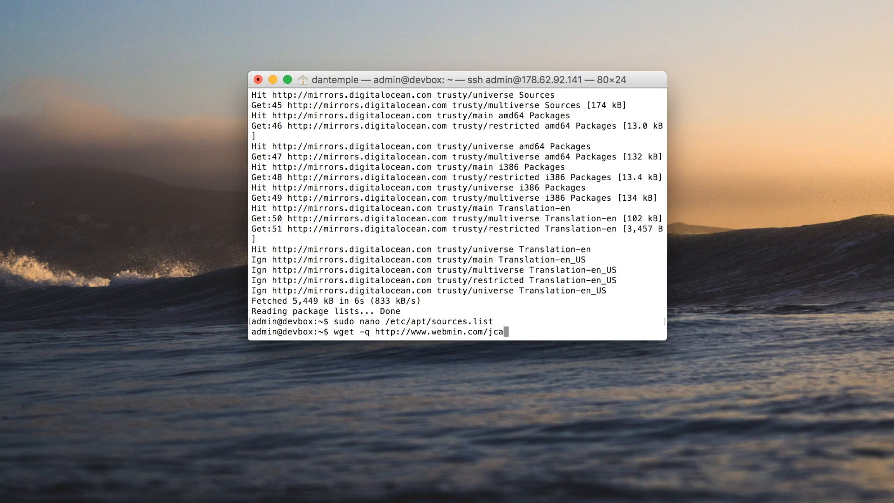
text(ero)
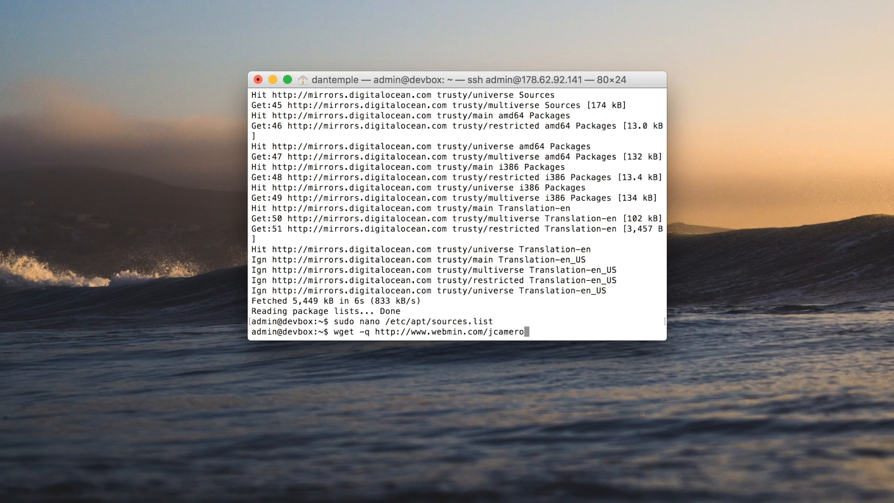
text(-key)
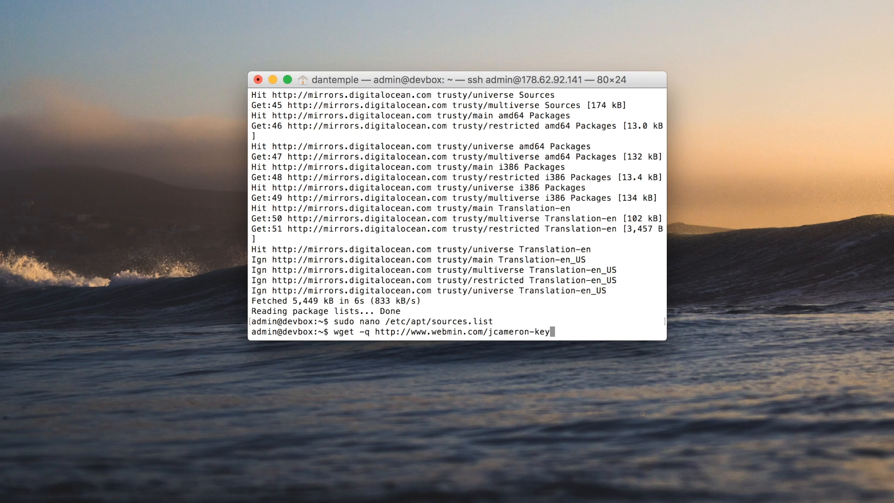
text(as)
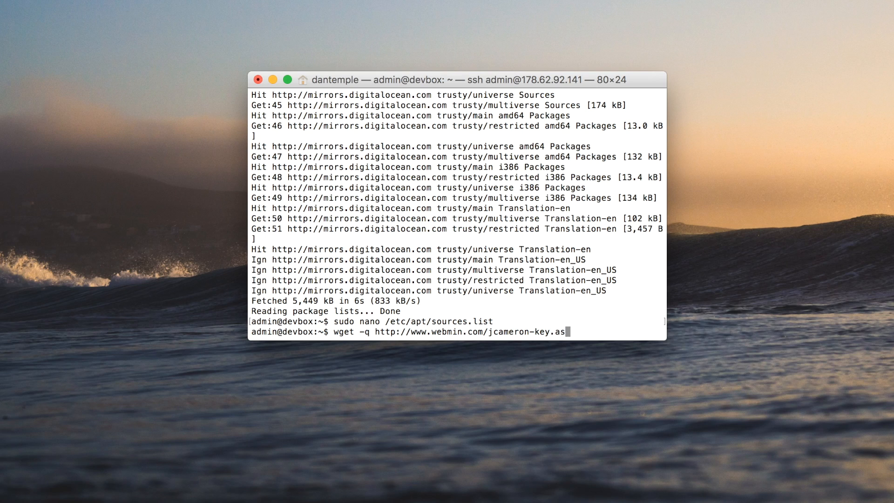
text(c)
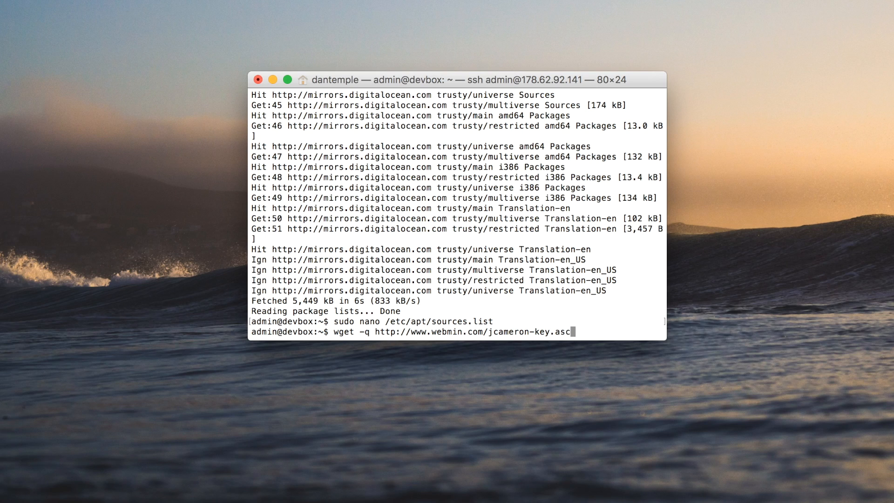
text(-O- |)
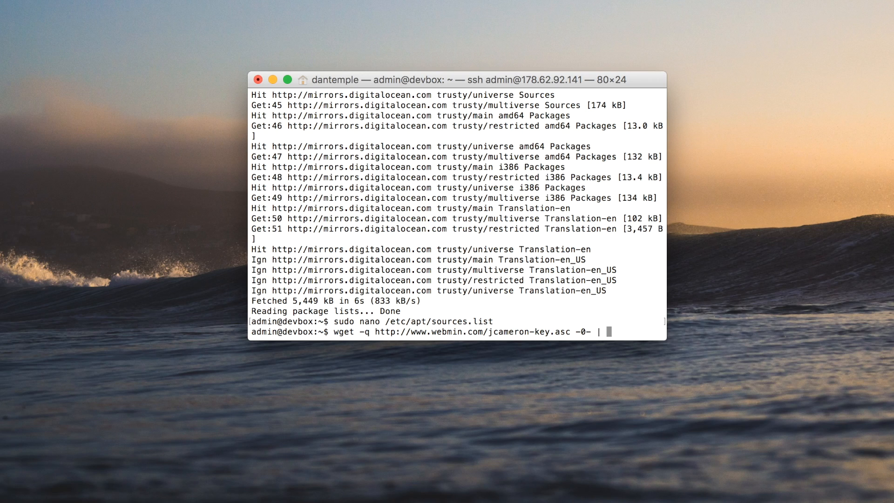
- Pipe the downloaded key into sudo apt-key add
text(sudo)
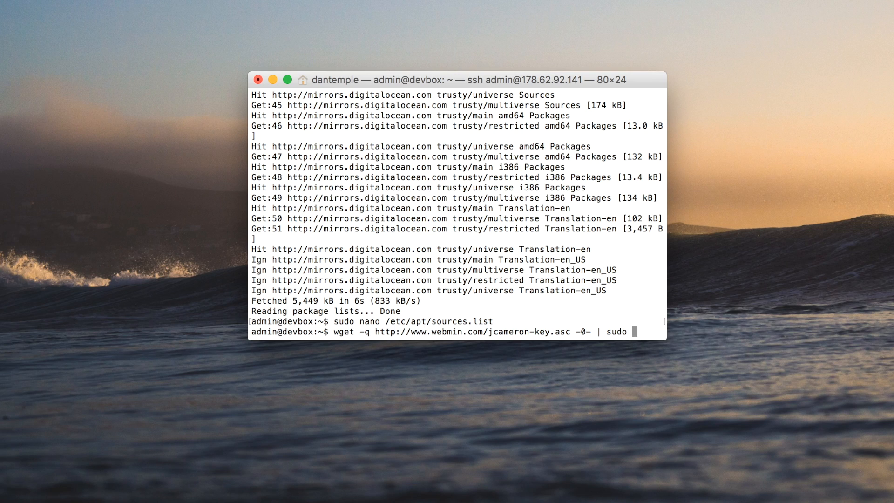
text(ap-key)
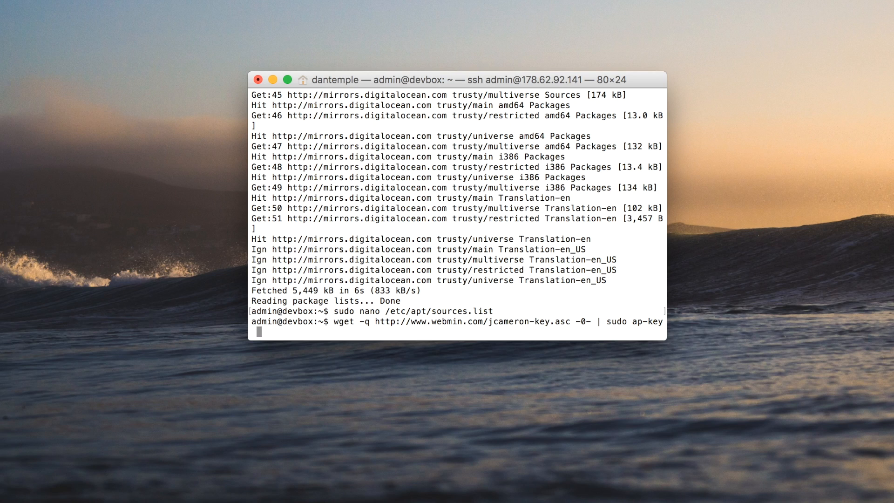
text(add)
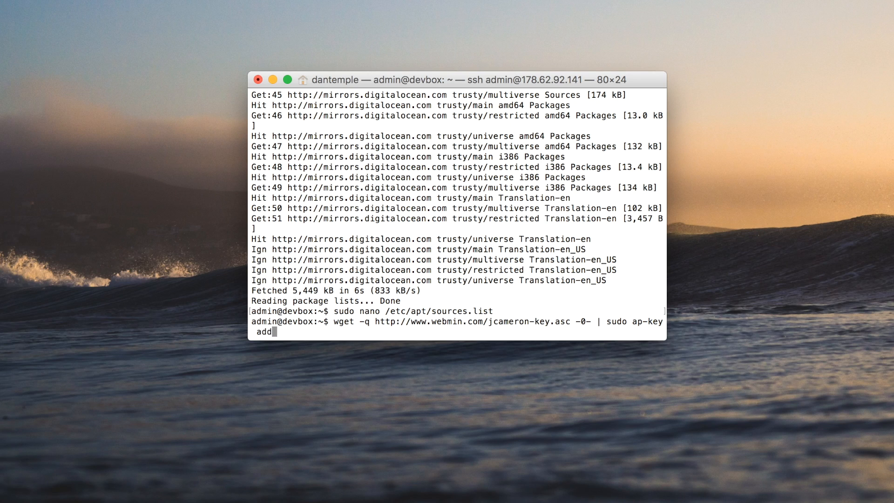
- Rerun the command, fixing -O- and 'sudo apt-key add -', until the key imports OK
key(Return)
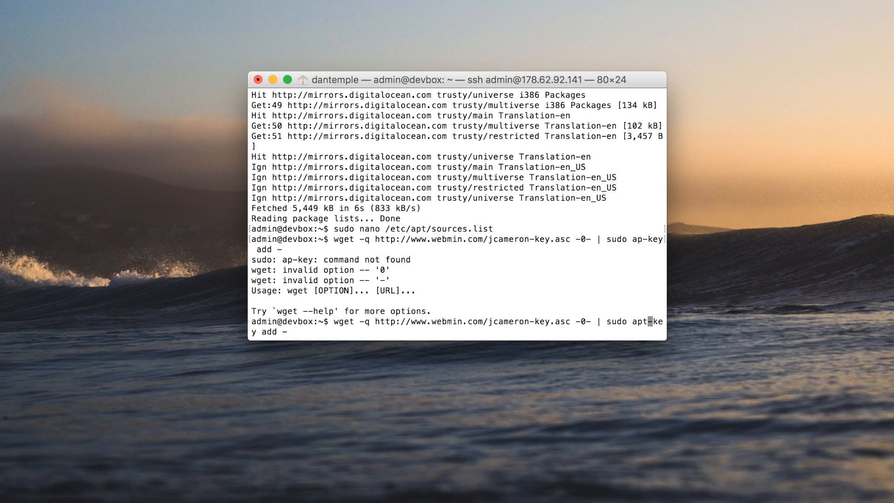
key(Return)
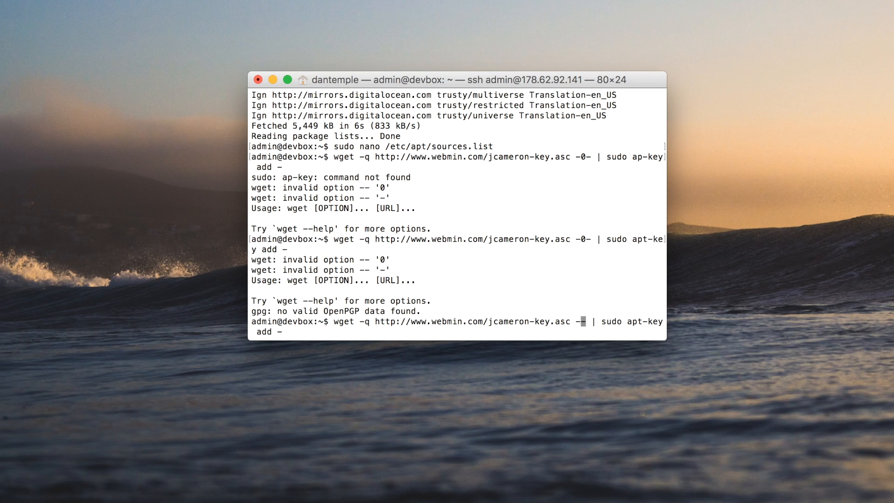
text(O)
key(Return)
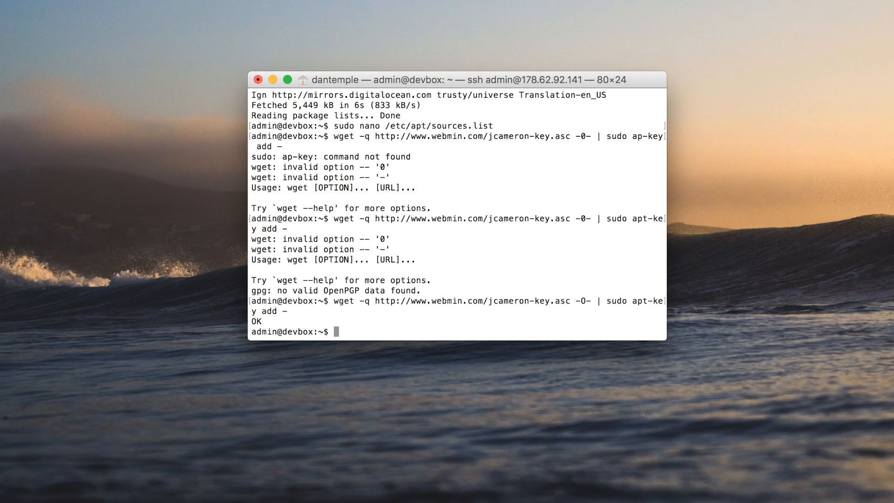
- Run sudo apt-get update so package lists include the Webmin repository
text(sudo ap)
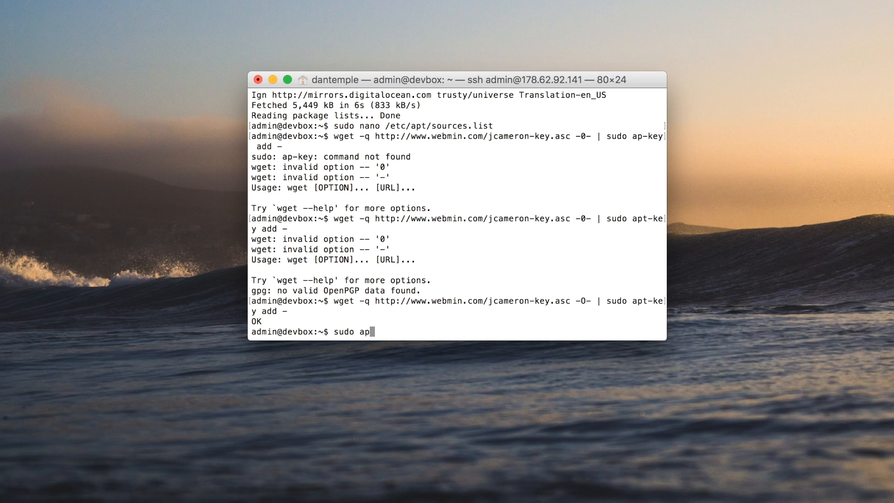
text(t-get u)
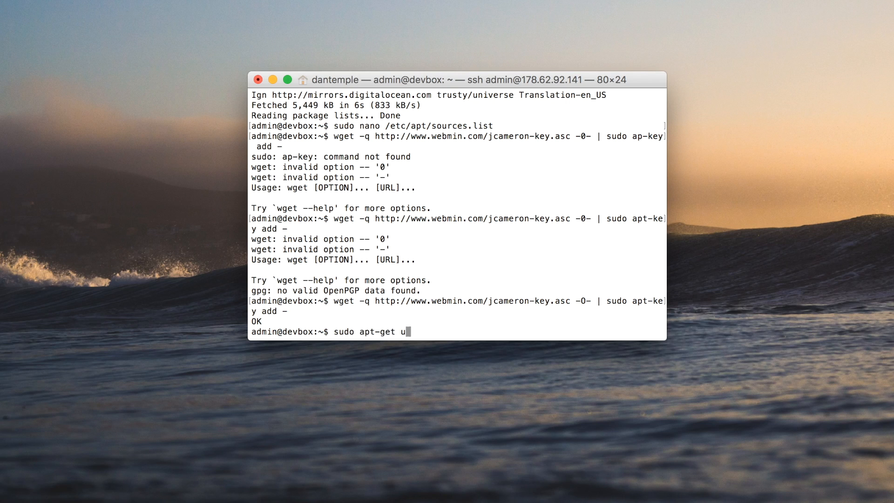
key(Return)
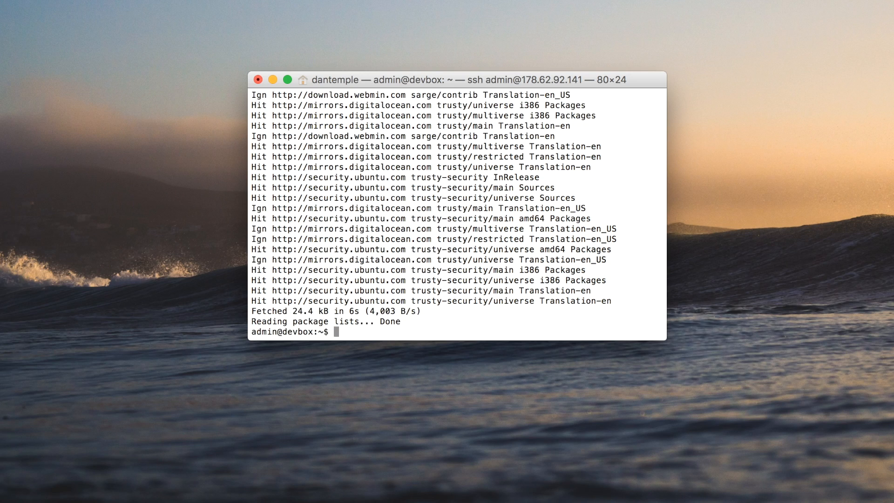
- Run sudo apt-get install webmin and answer Y to install it
text(sudo)
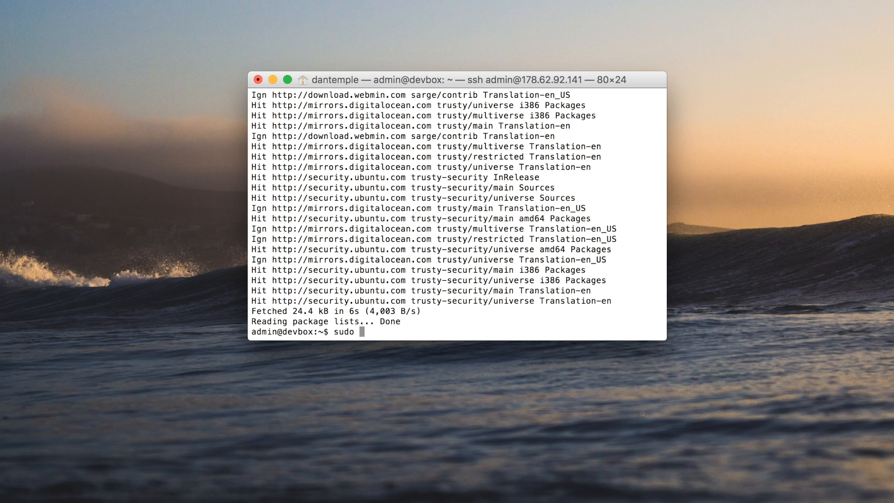
text(apt-get instal)
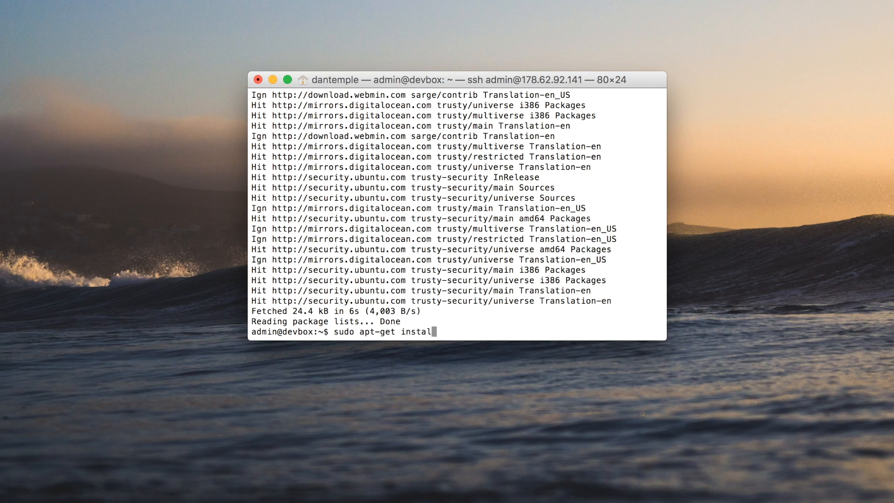
key(Return)
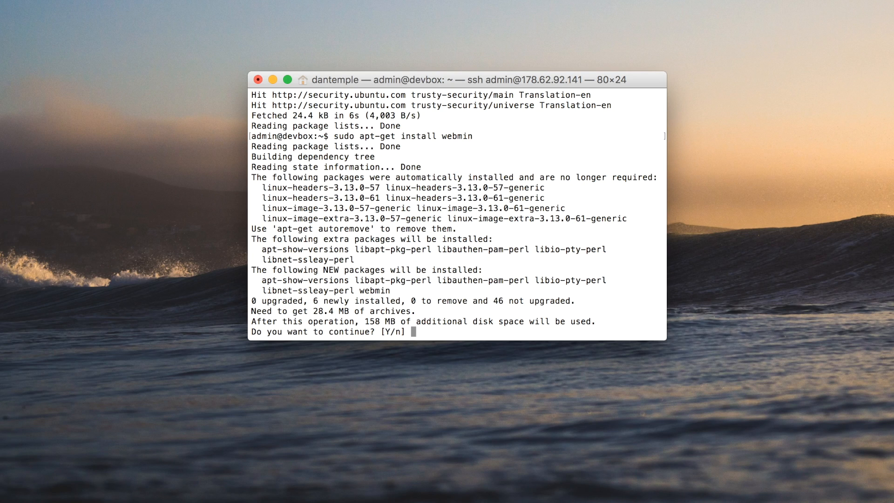
text(Y)
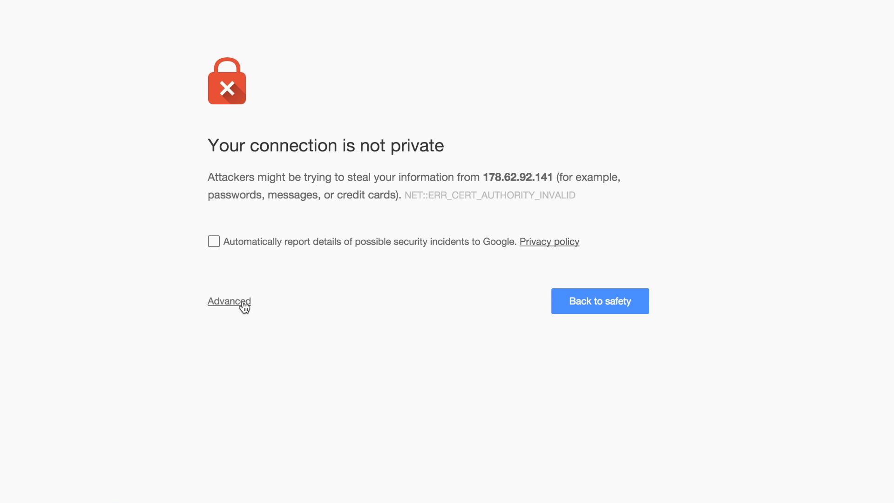
- Bypass the browser certificate warning via Advanced and proceed to the server
click(229, 301)
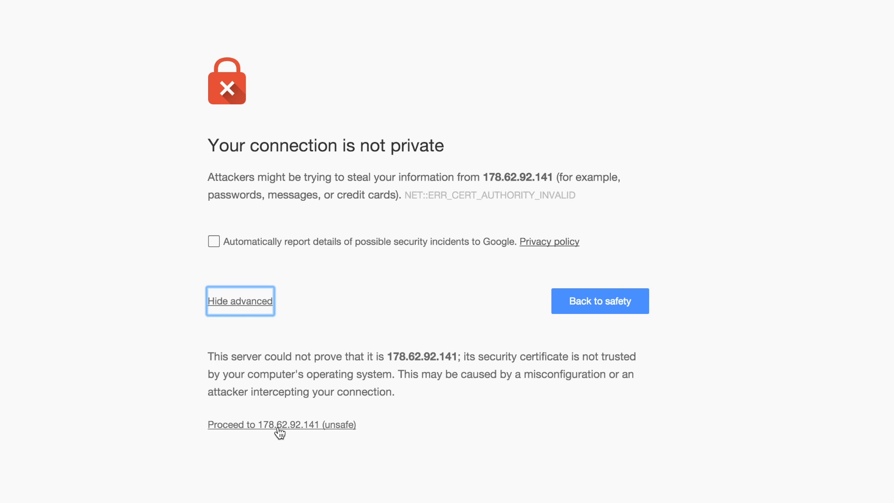
click(281, 425)
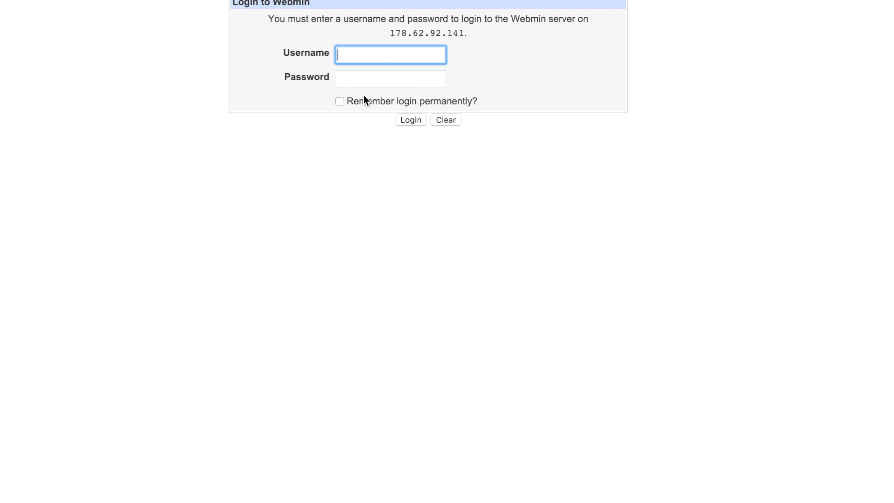
- Log in to Webmin as root to reach the dashboard
text(root)
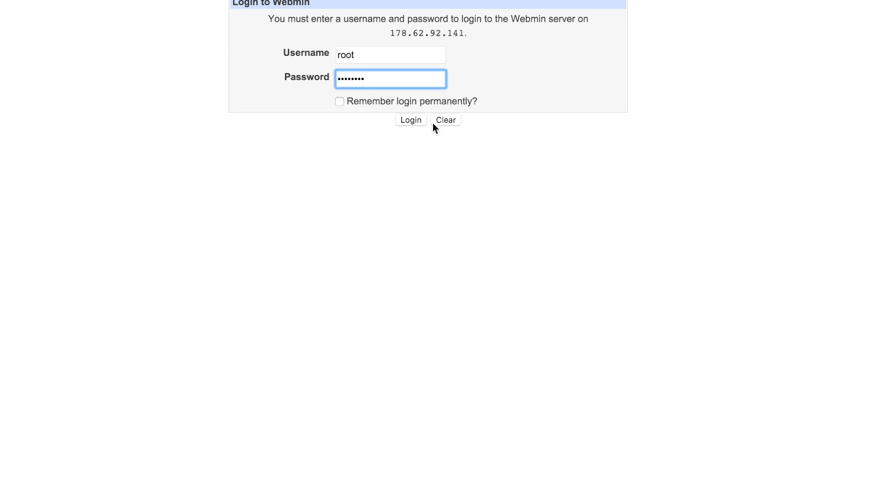
click(411, 121)
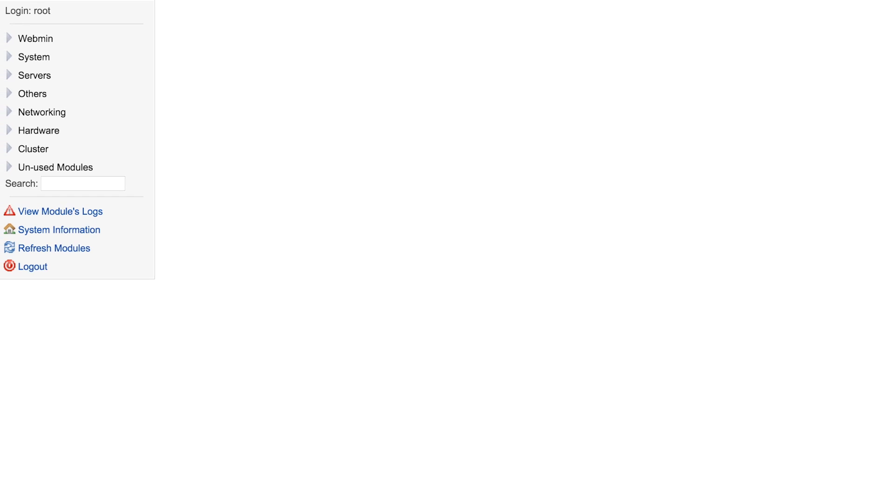
- After toggling the Servers category, follow the '46 package updates are available' link
click(58, 230)
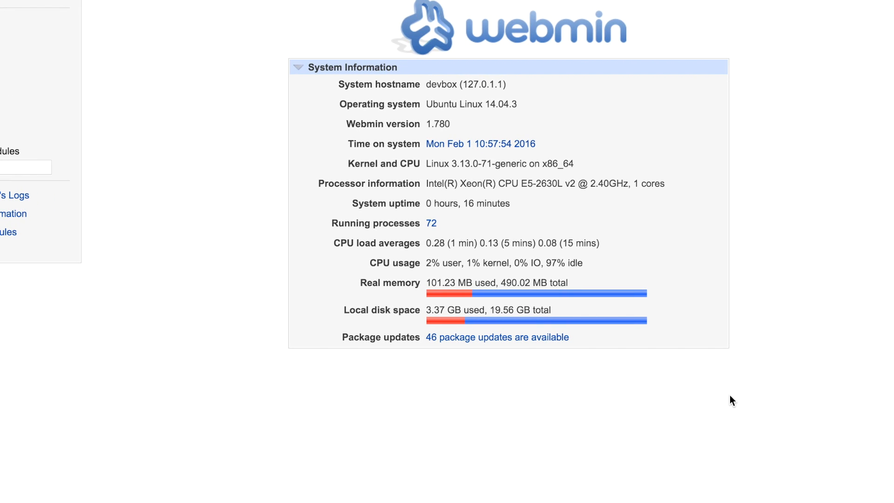
mouse_move(732, 401)
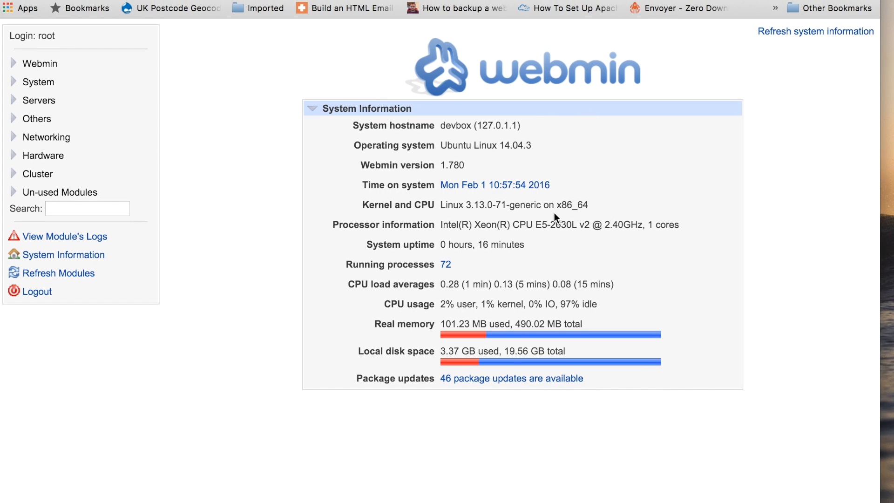
mouse_move(494, 387)
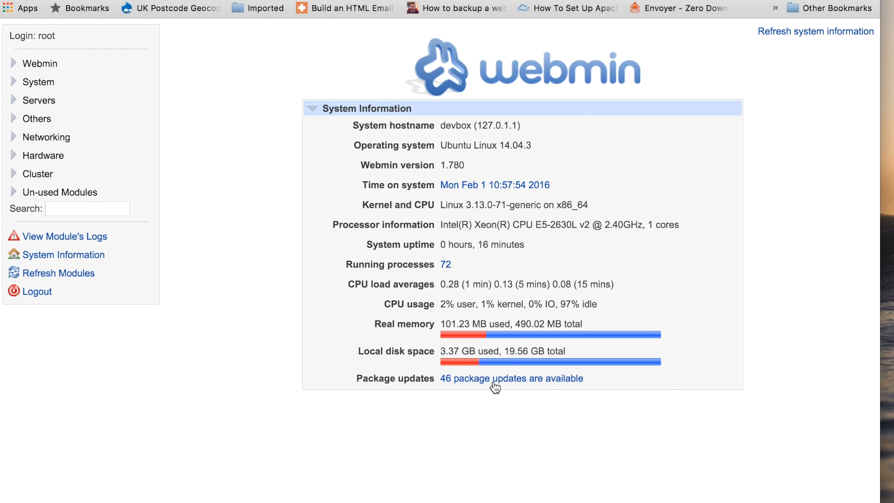
mouse_move(33, 120)
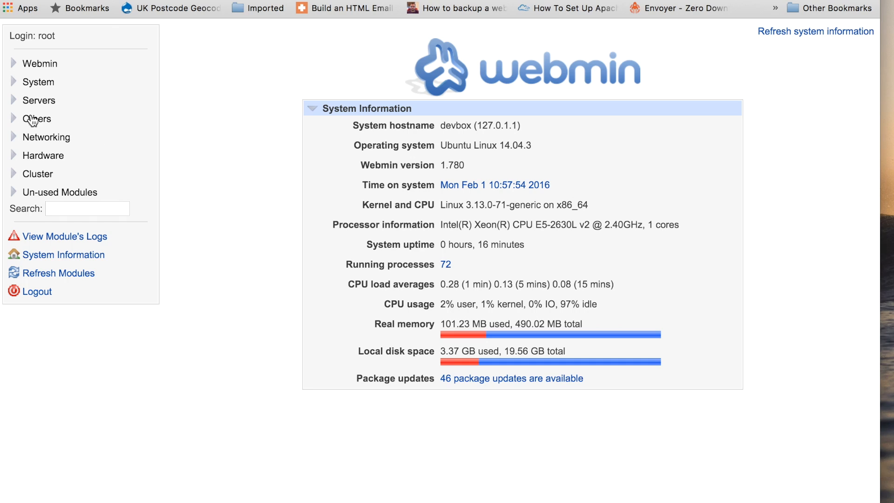
click(39, 100)
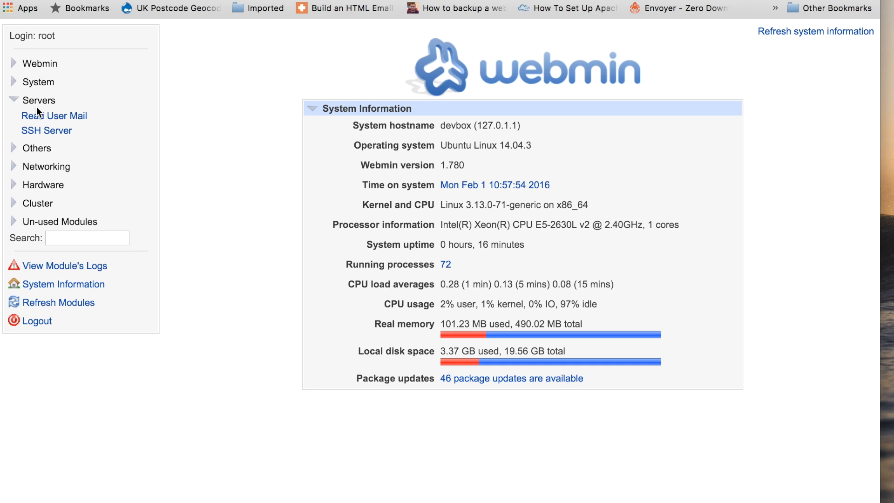
click(39, 101)
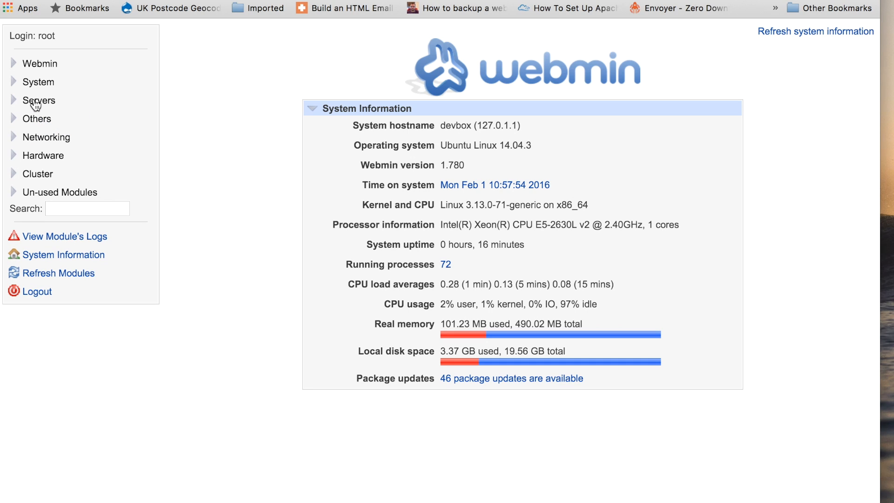
click(511, 378)
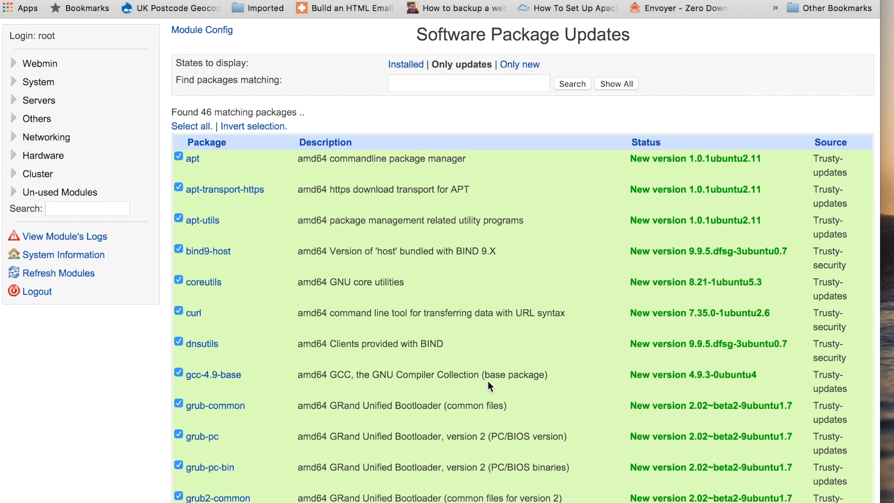
- Update the 46 selected packages and confirm Install Now to begin the apt installation
scroll(down, 3)
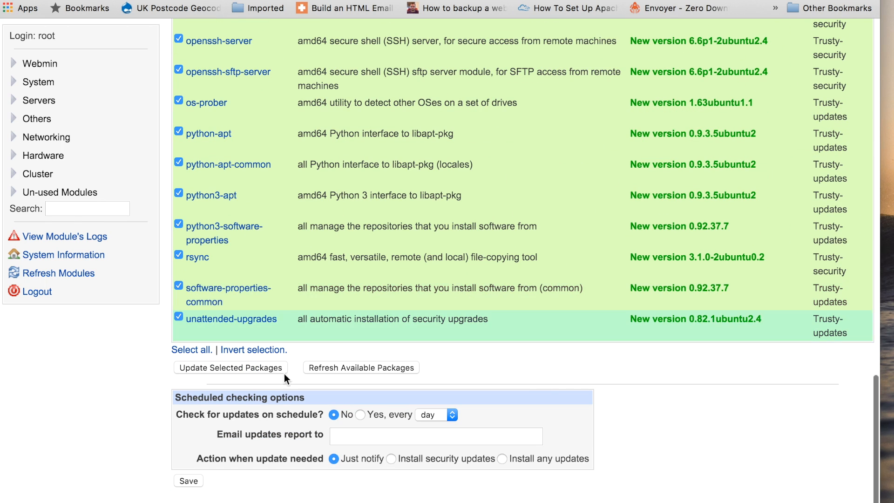
click(230, 367)
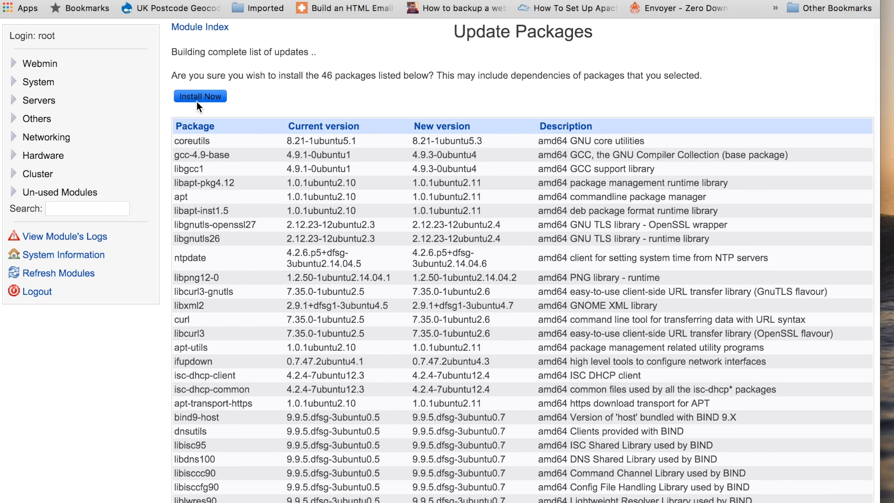
click(199, 96)
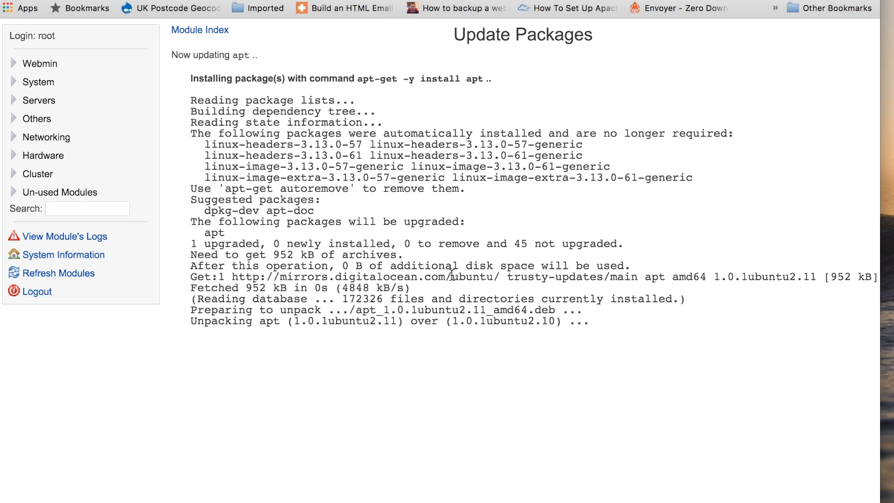